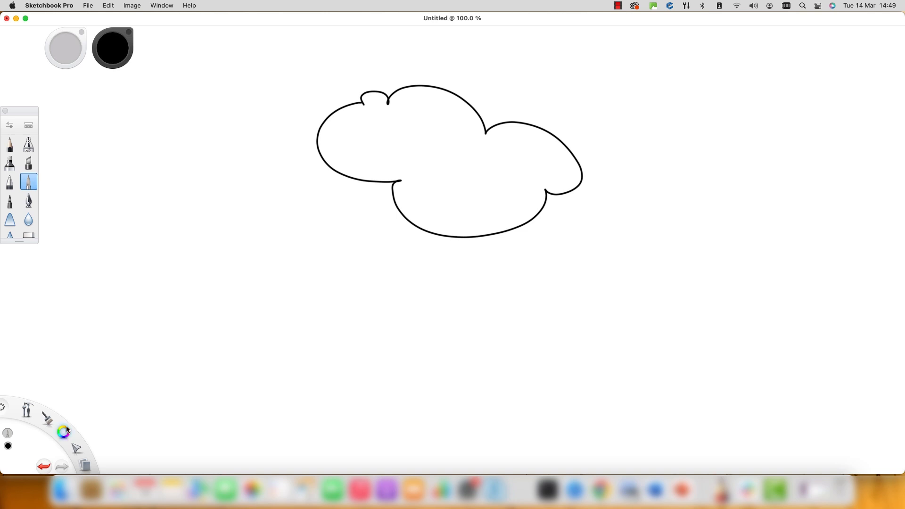
- Handwrite 'Routing Protocols' in blue inside the cloud with APP boxes, then pick red for the crossed squares
click(64, 431)
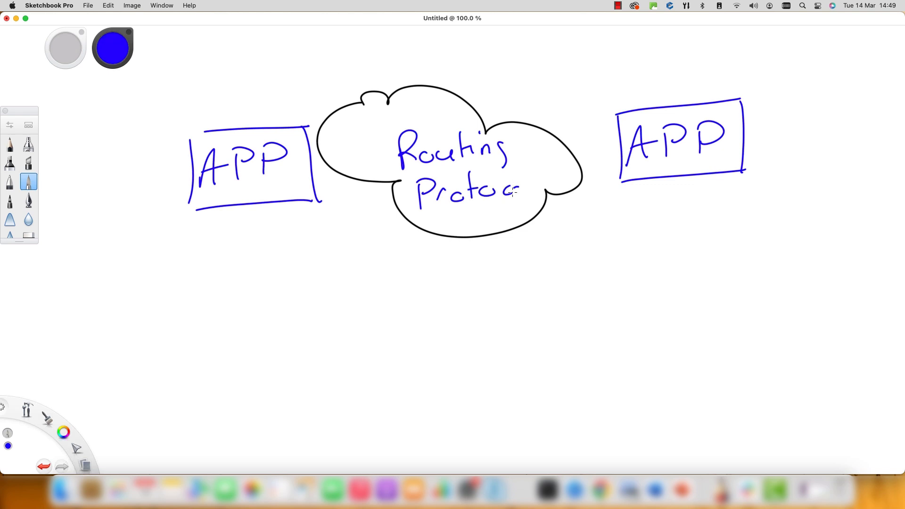
drag(508, 193, 539, 180)
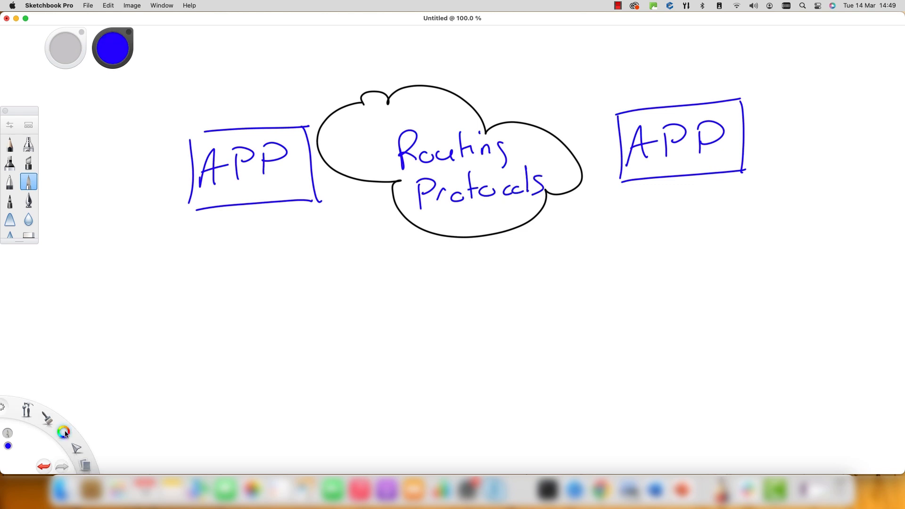
click(63, 432)
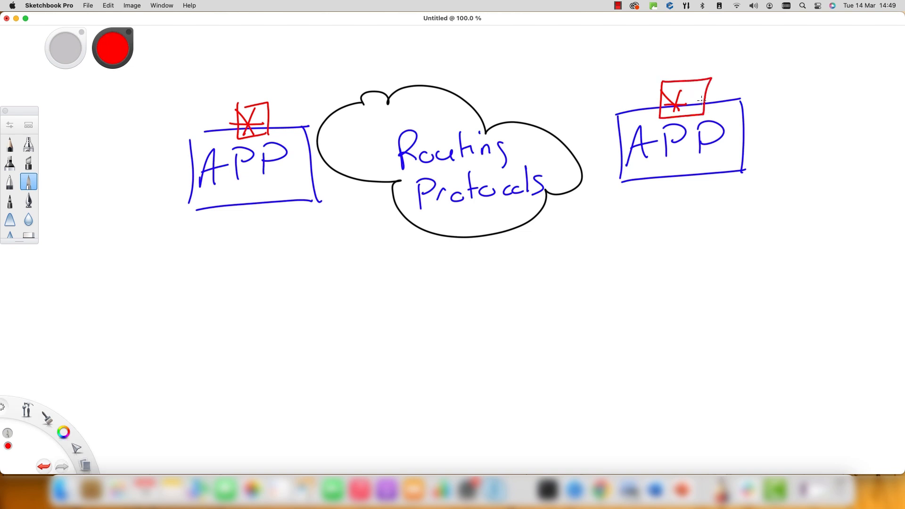
- Switch to black and draw arrows from the cloud to 'BGP' and 'Inside the DC'
click(63, 431)
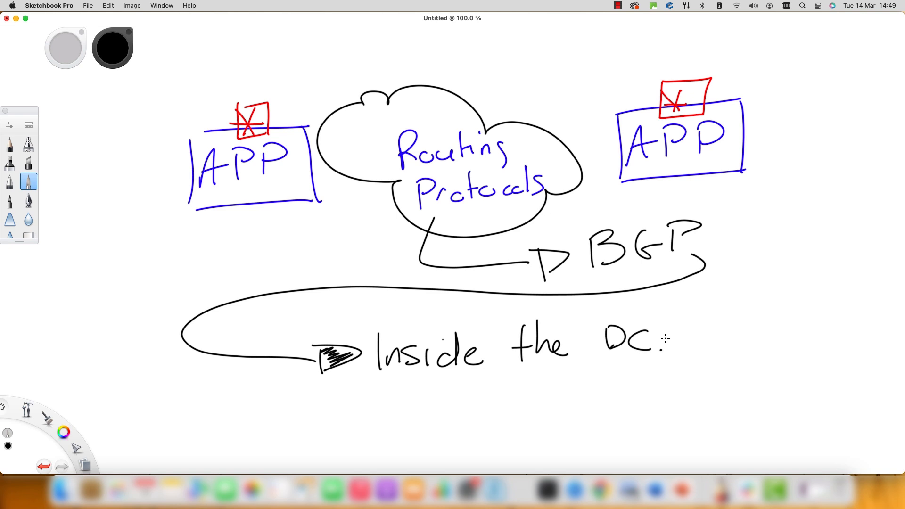
mouse_move(671, 288)
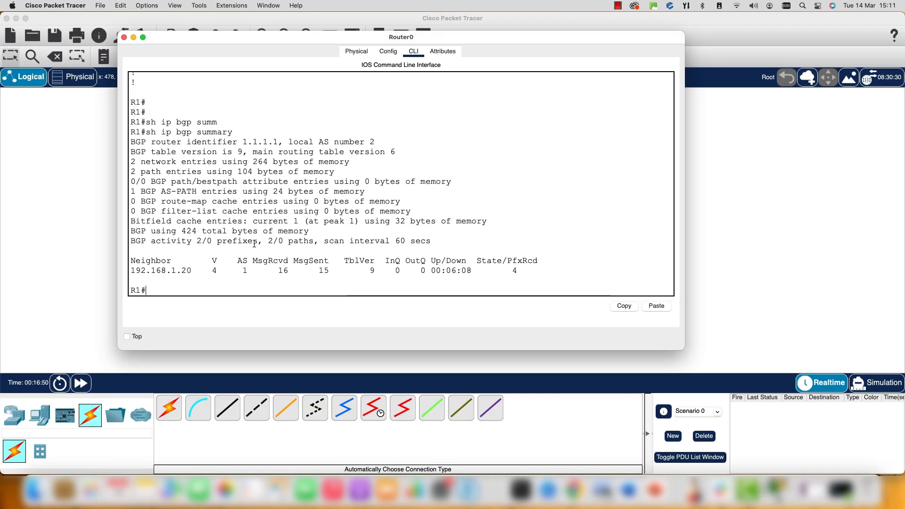
- On Router0, run sh ip bgp and sh ip route, then enter int gig0
text(sh ip bgp)
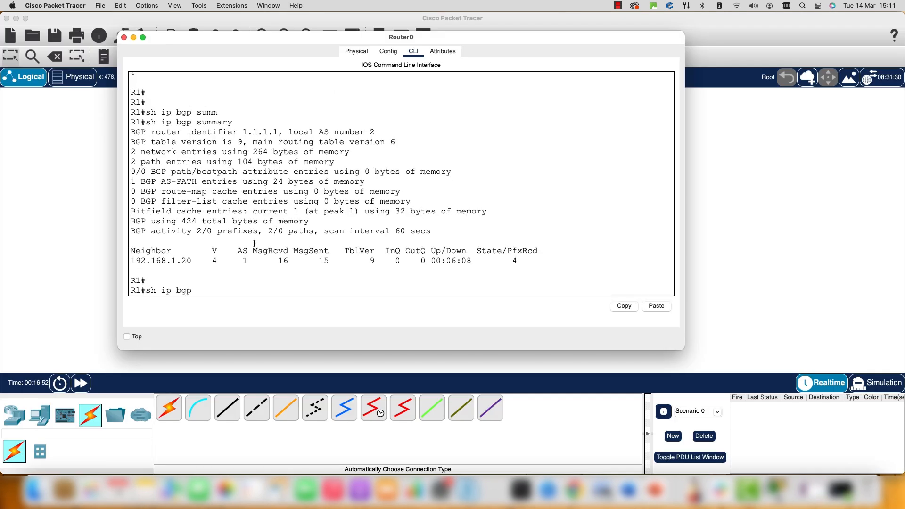
key(Return)
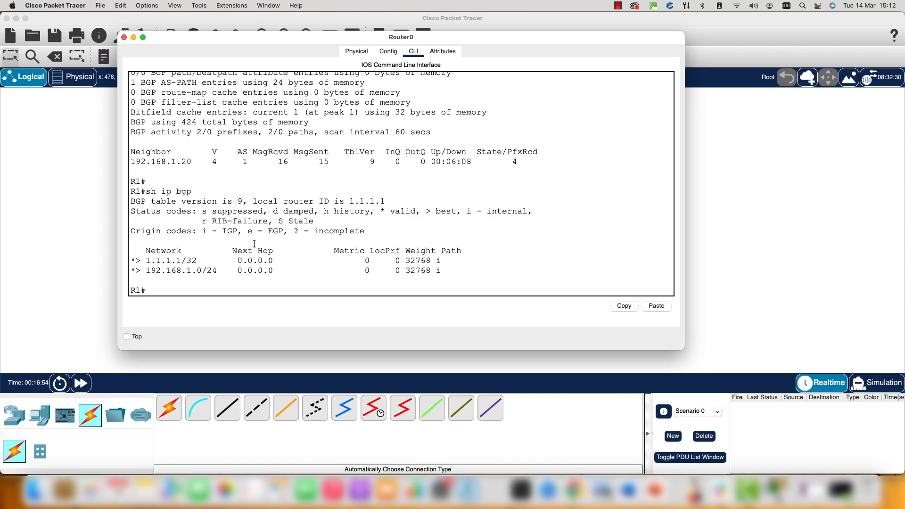
text(sh ip route)
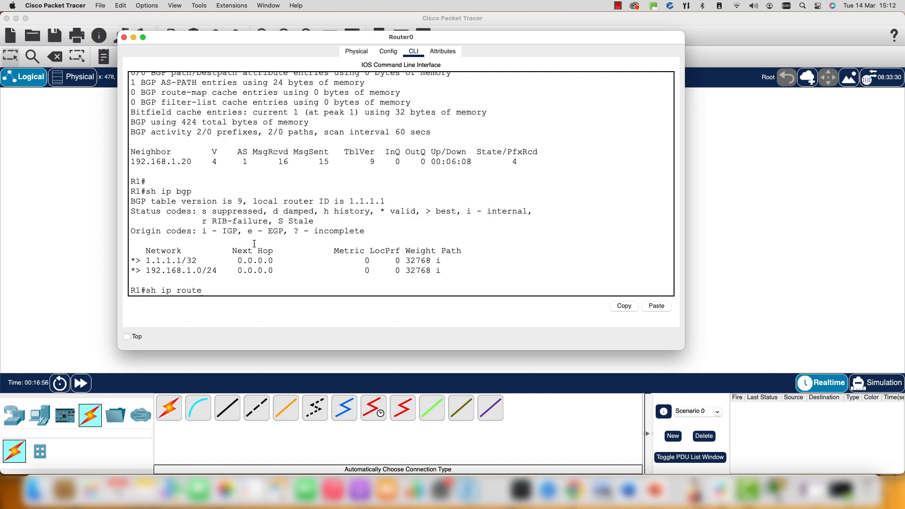
key(Return)
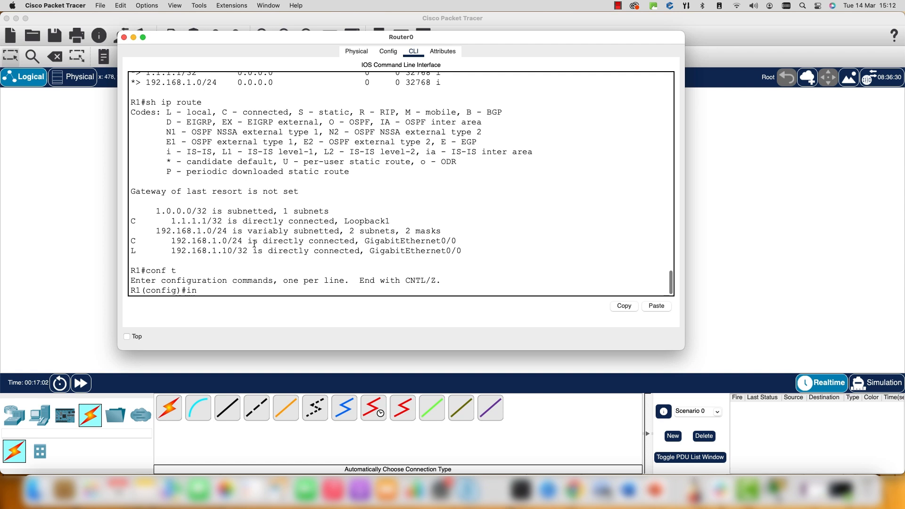
text(int gig0)
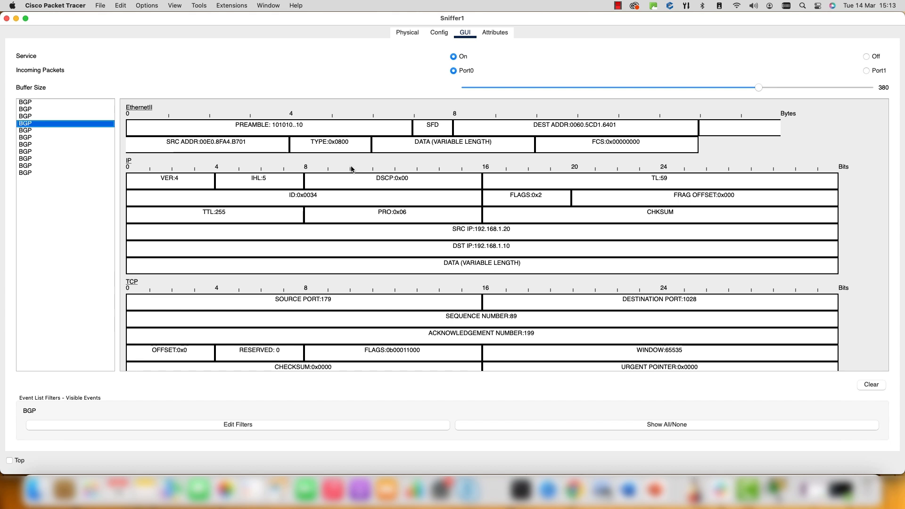
mouse_move(301, 226)
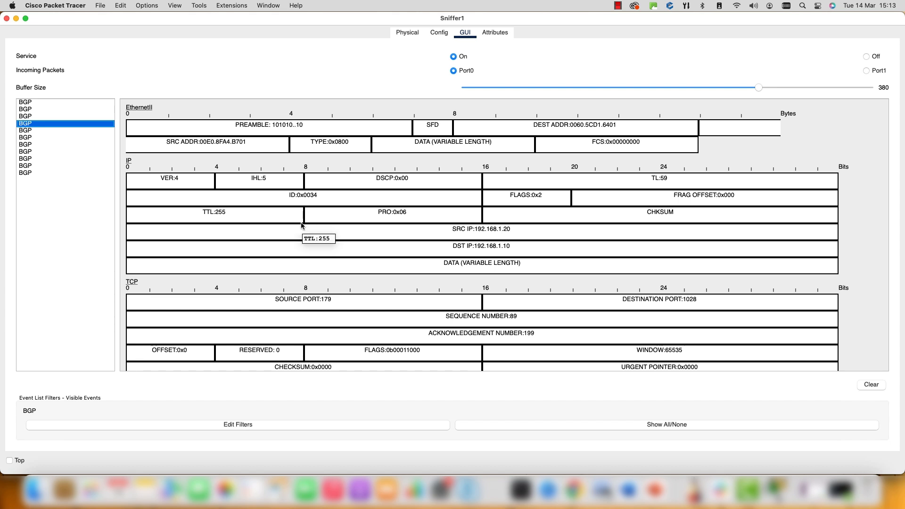
- Scroll through Sniffer1's captured BGP packet list to view a packet's fields
scroll(down, 3)
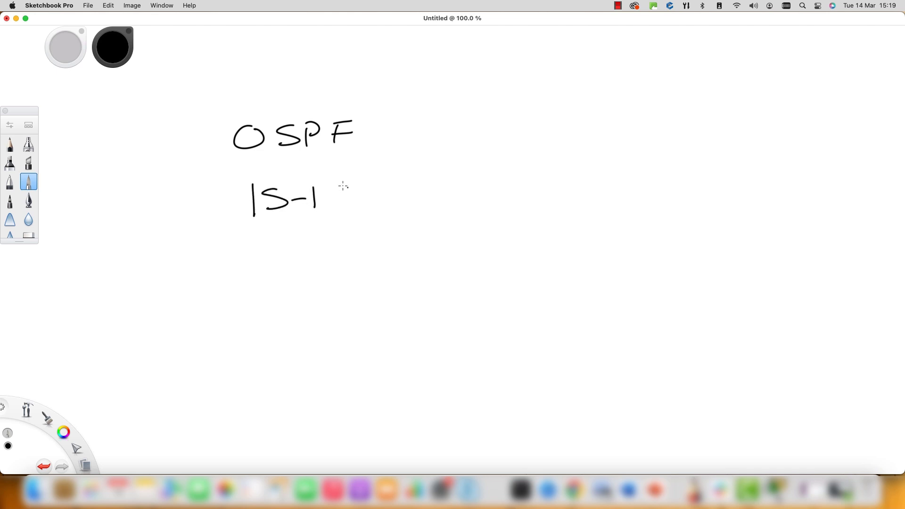
- Finish the IS-IS label under OSPF and change the pen colour for the IPv4 + IPv6 labels
drag(321, 82, 169, 190)
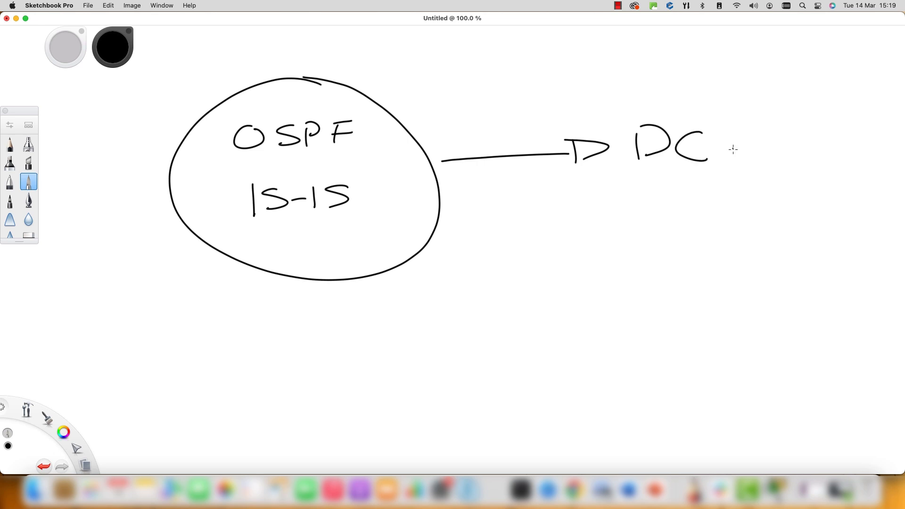
mouse_move(661, 165)
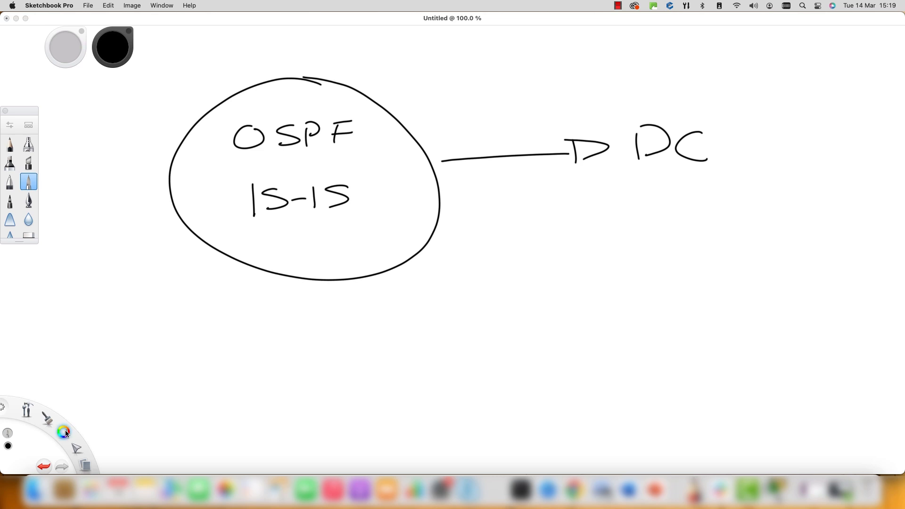
click(63, 432)
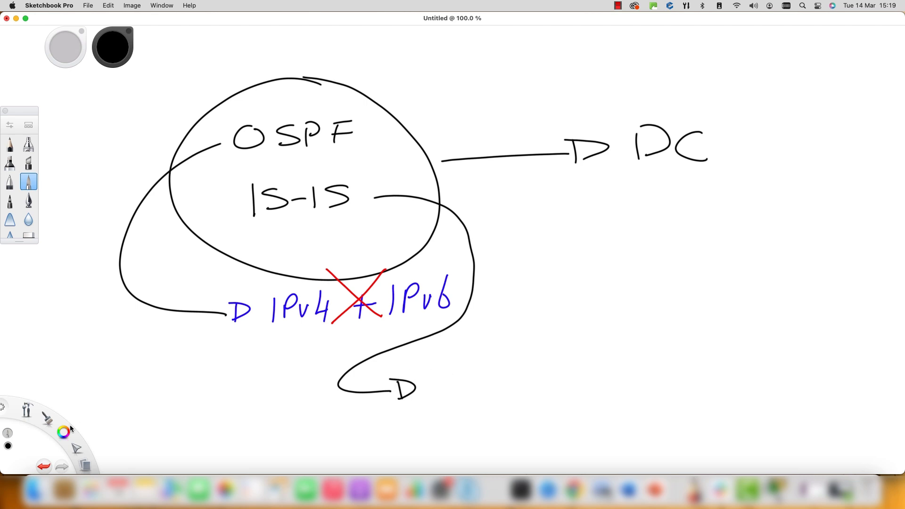
- Write blue 'Link State' and an underlined 'Limited', then pick red as the pen colour
click(62, 432)
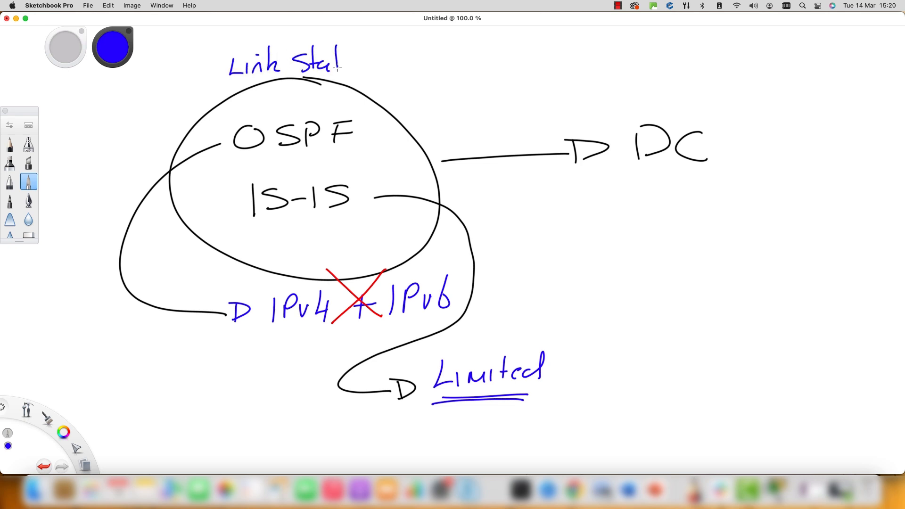
click(63, 431)
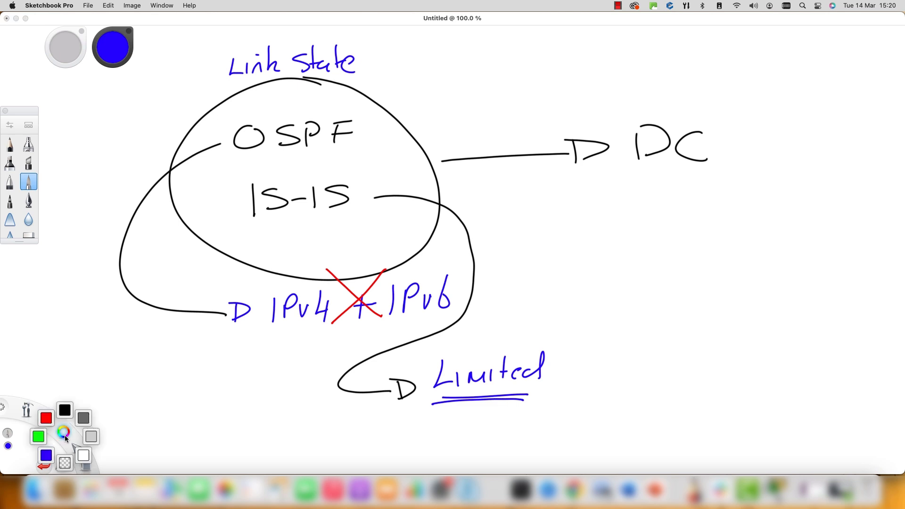
click(46, 418)
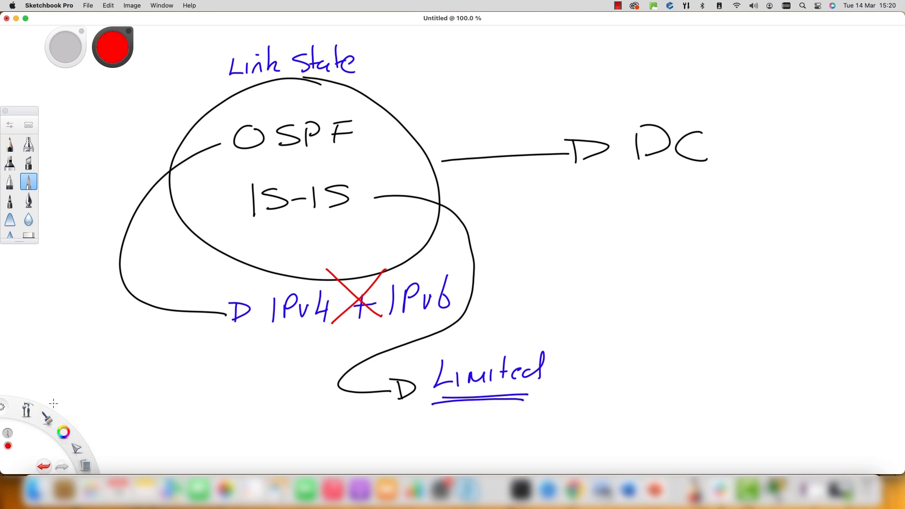